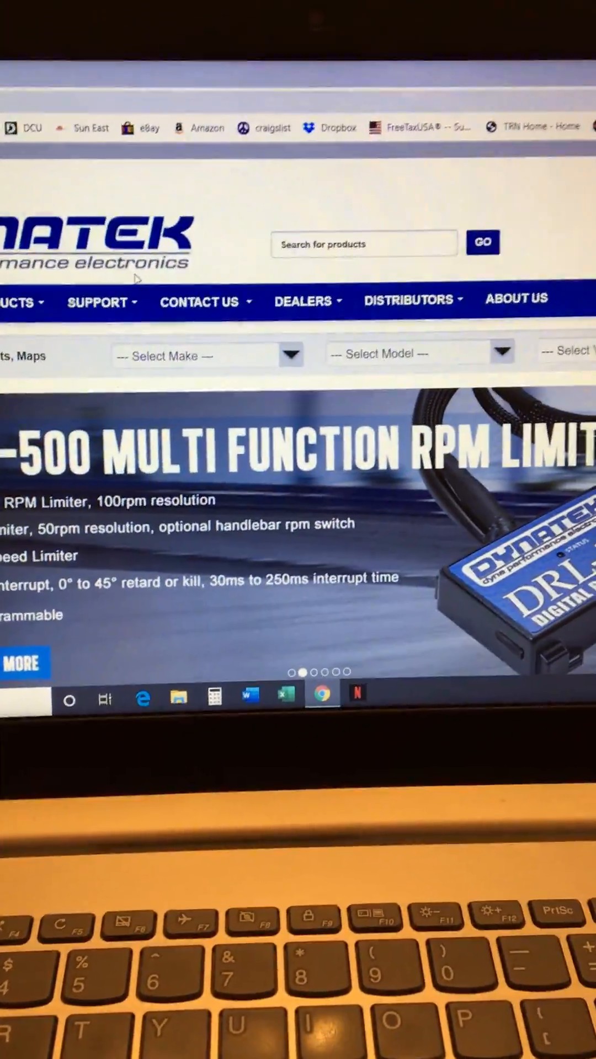
- Open the Downloads page from the Dynatek SUPPORT menu
{"action": "left_click", "coordinate": [98, 303]}
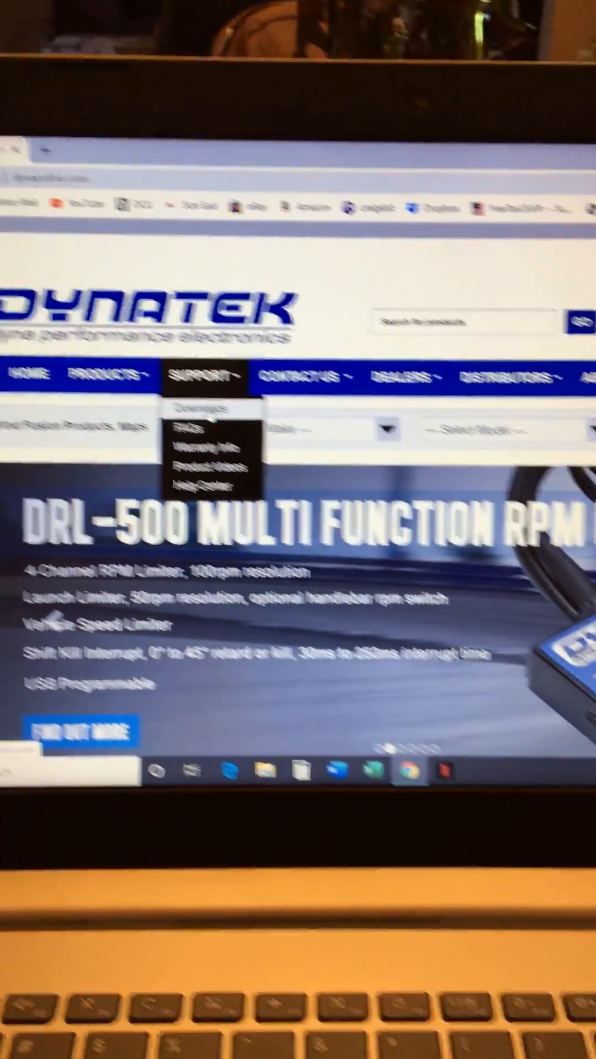
{"action": "left_click", "coordinate": [202, 407]}
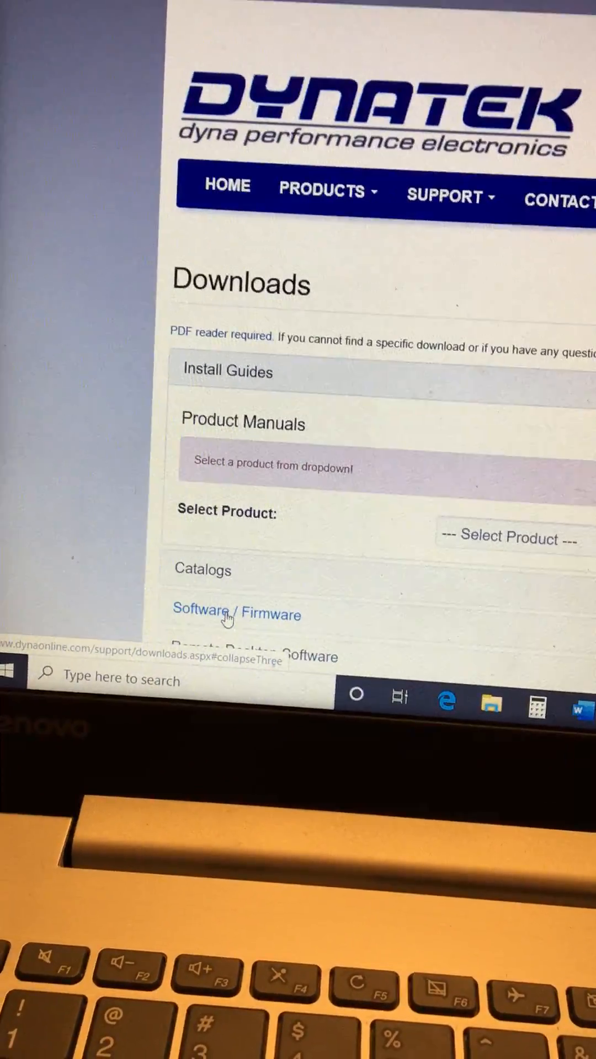
- Expand the Software / Firmware section to find the CurveMaker HD install download
{"action": "left_click", "coordinate": [229, 614]}
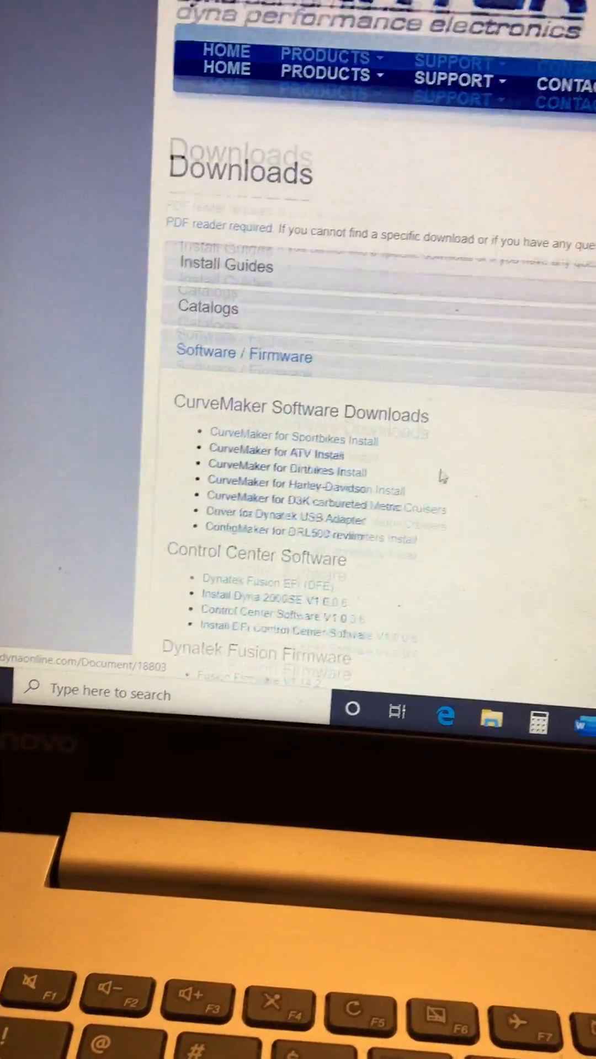
{"action": "scroll", "scroll_direction": "down", "scroll_amount": 3}
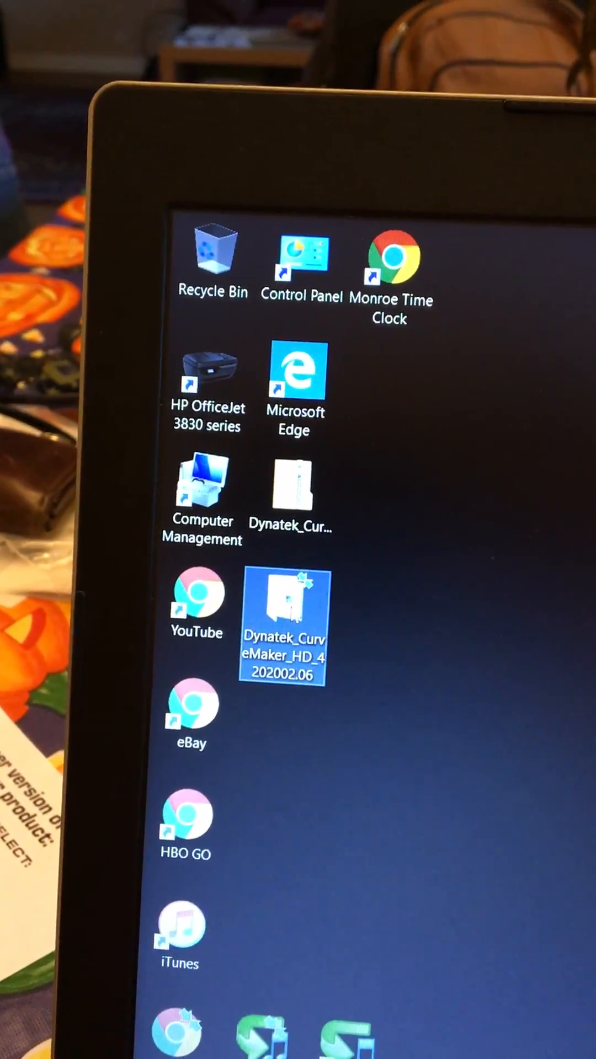
- Install CurveMaker HD from the desktop folder and launch the Dyna 2000i version
{"action": "double_click", "coordinate": [284, 621]}
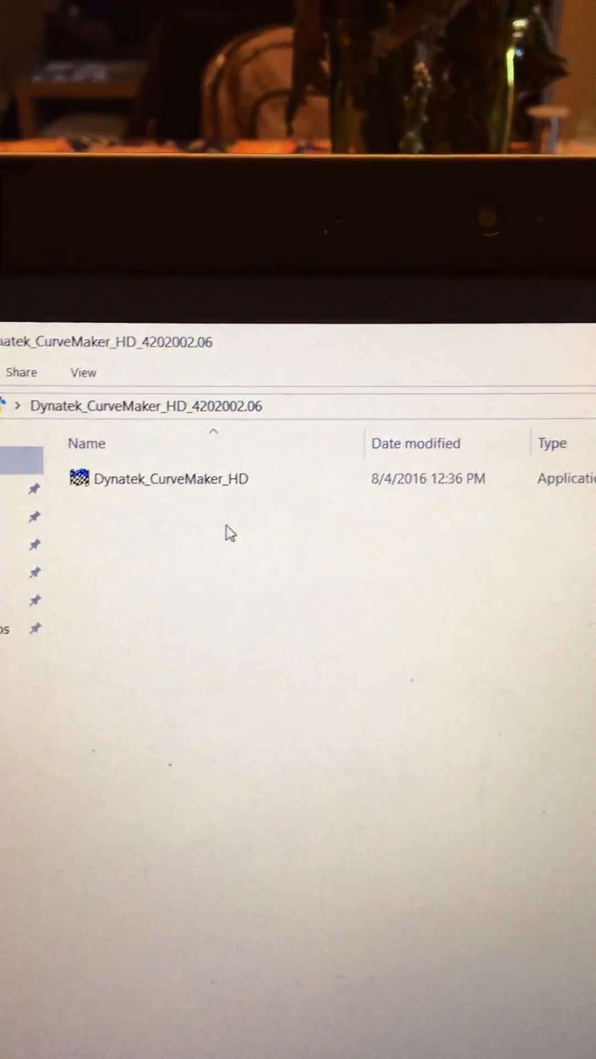
{"action": "left_click", "coordinate": [213, 845]}
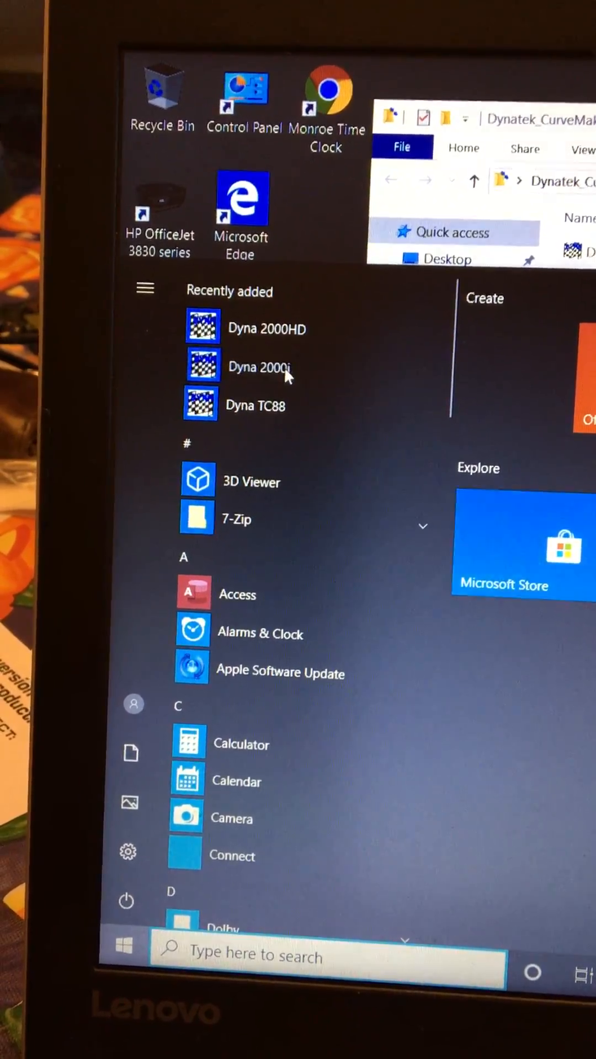
{"action": "left_click", "coordinate": [120, 955]}
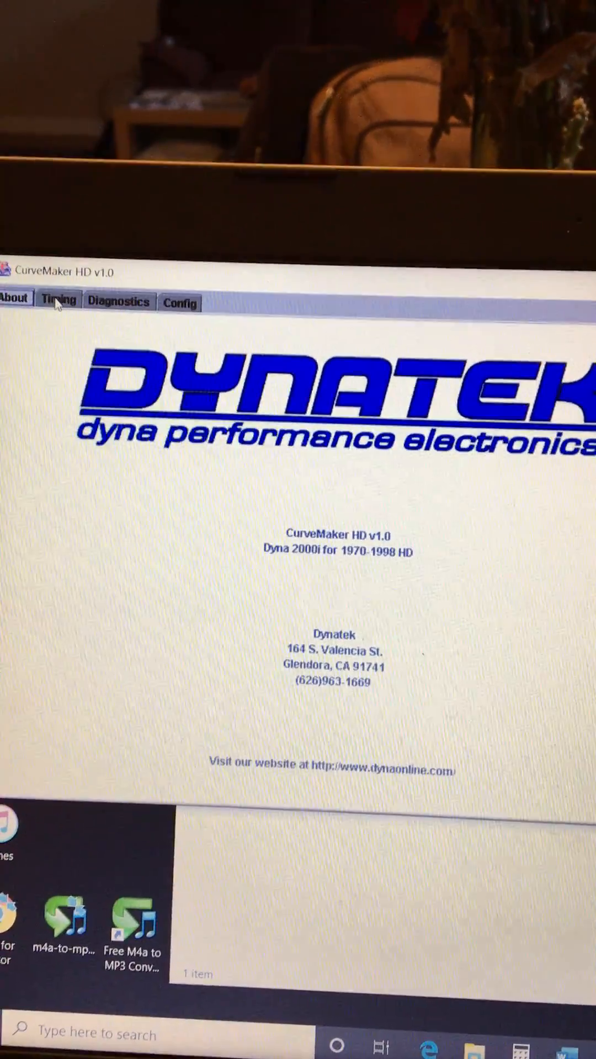
- Show the Timing tab to set a 5500 rpm limit and 0 dead revs
{"action": "left_click", "coordinate": [58, 300]}
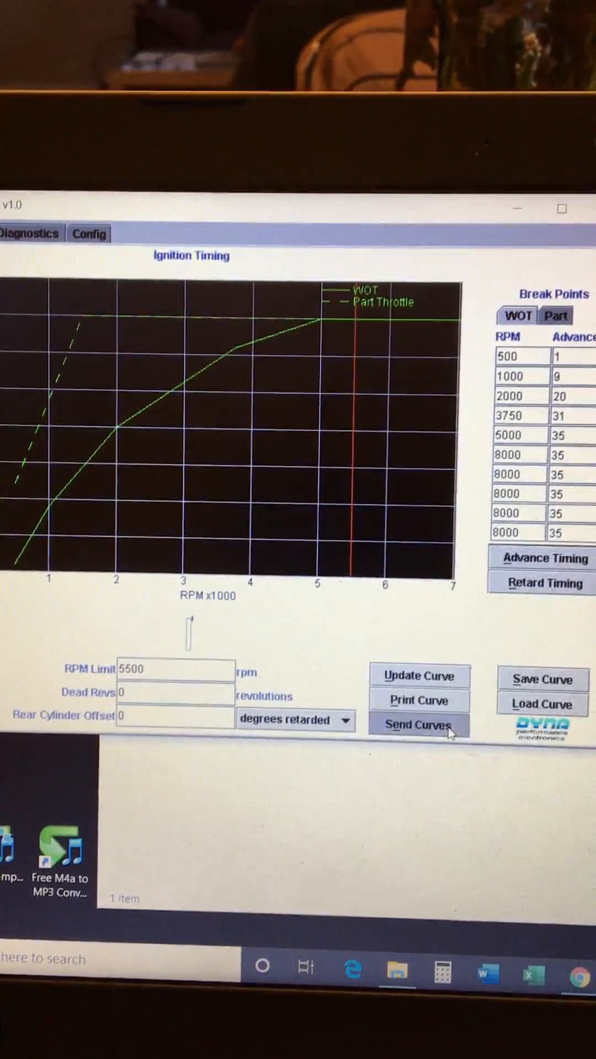
- Send the timing curves to the Dyna 2000i and dismiss the success message
{"action": "left_click", "coordinate": [418, 728]}
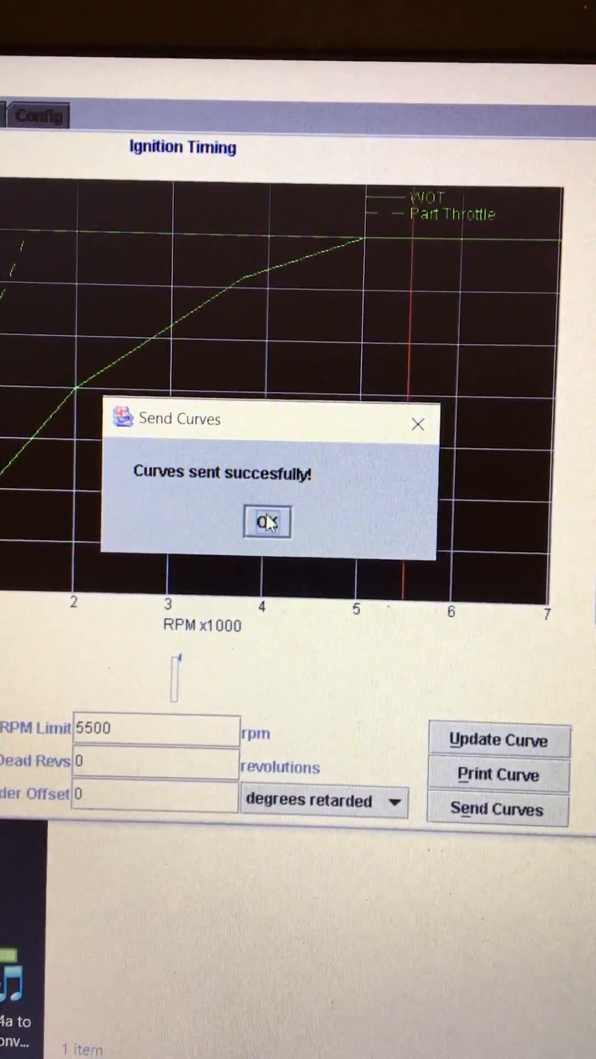
{"action": "left_click", "coordinate": [266, 521]}
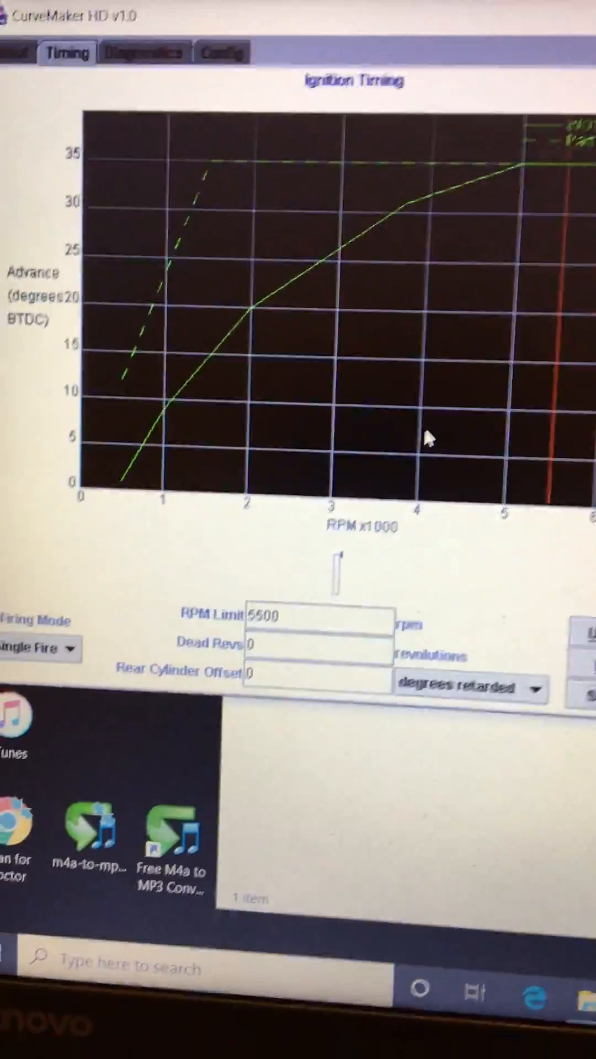